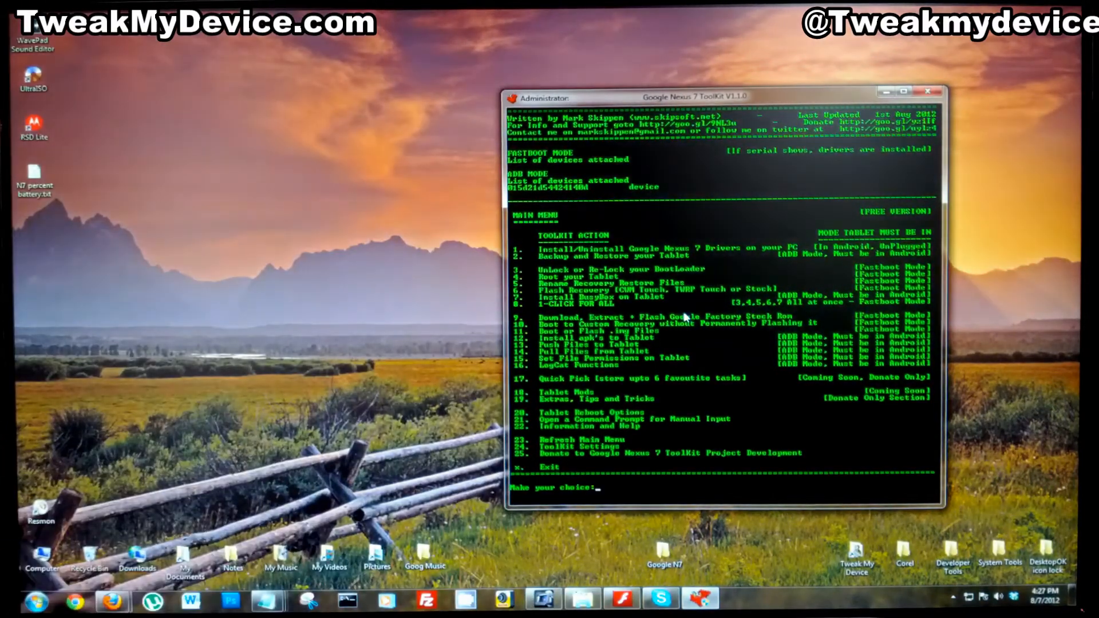
# Enter the Backup and Restore menu and choose option 10, restore apps from a backup file
pyautogui.write('2')
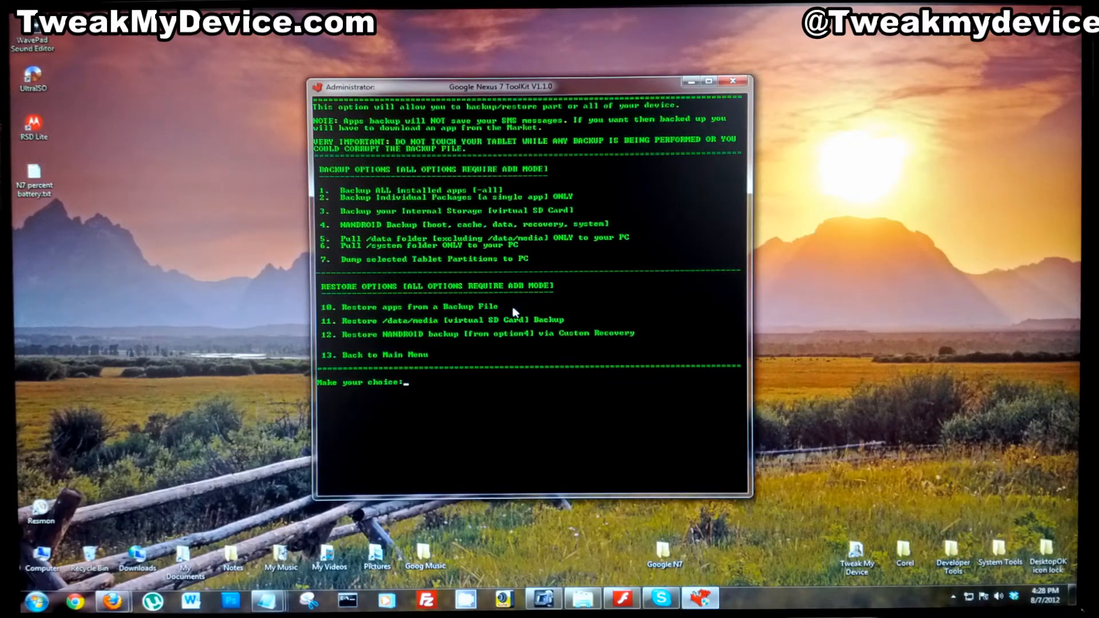
pyautogui.write('10')
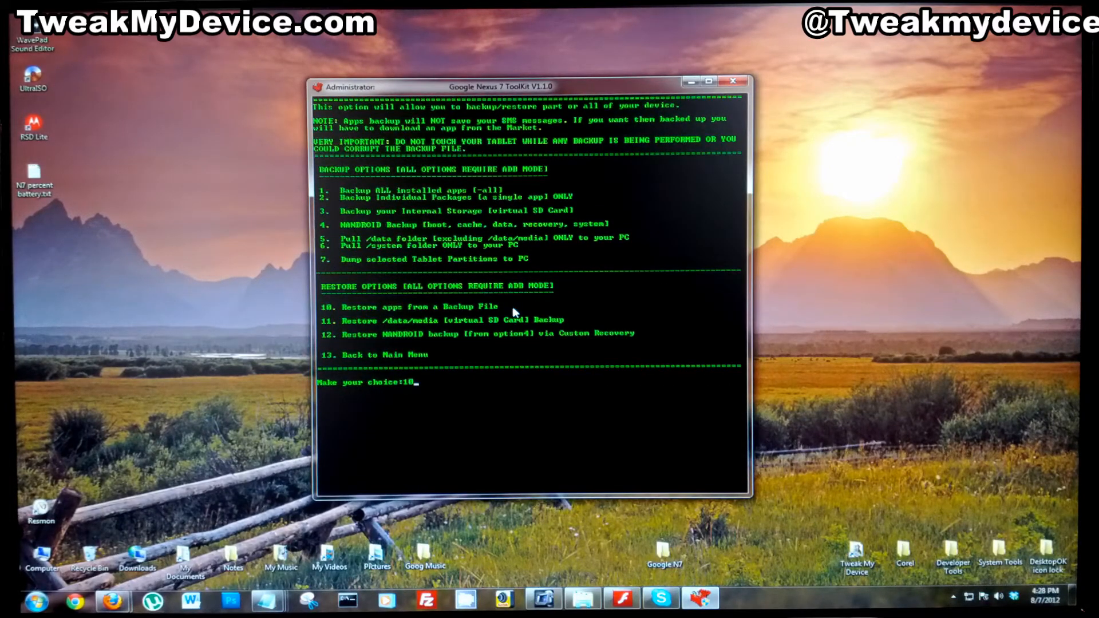
# Supply the backup file by wildcard name *90120.bak and start the restore routine on the tablet
pyautogui.press('Enter')
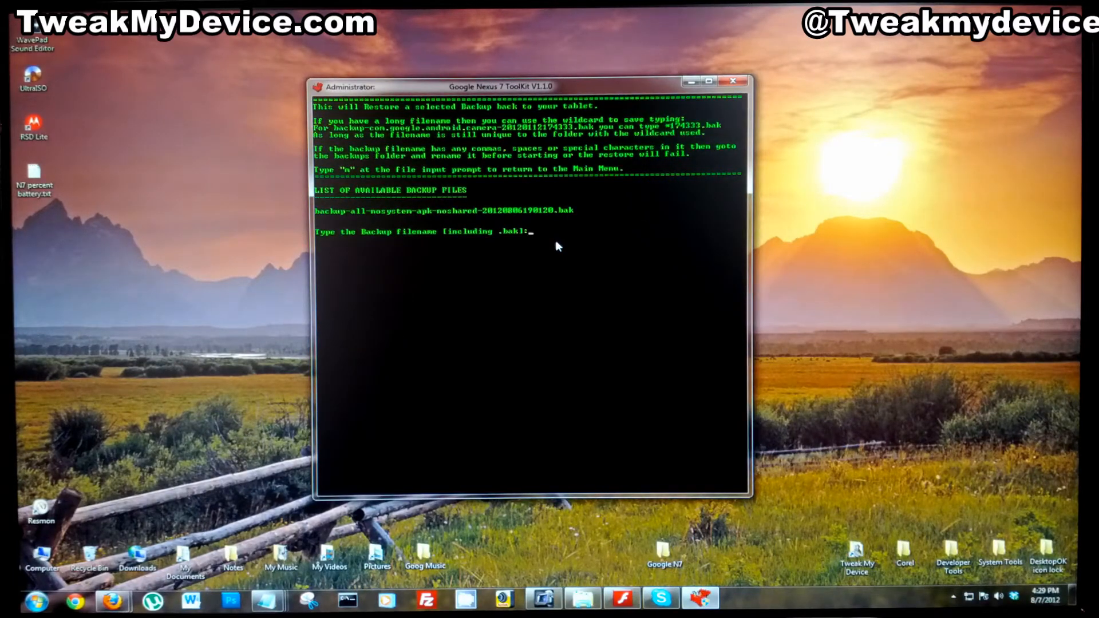
pyautogui.write('*')
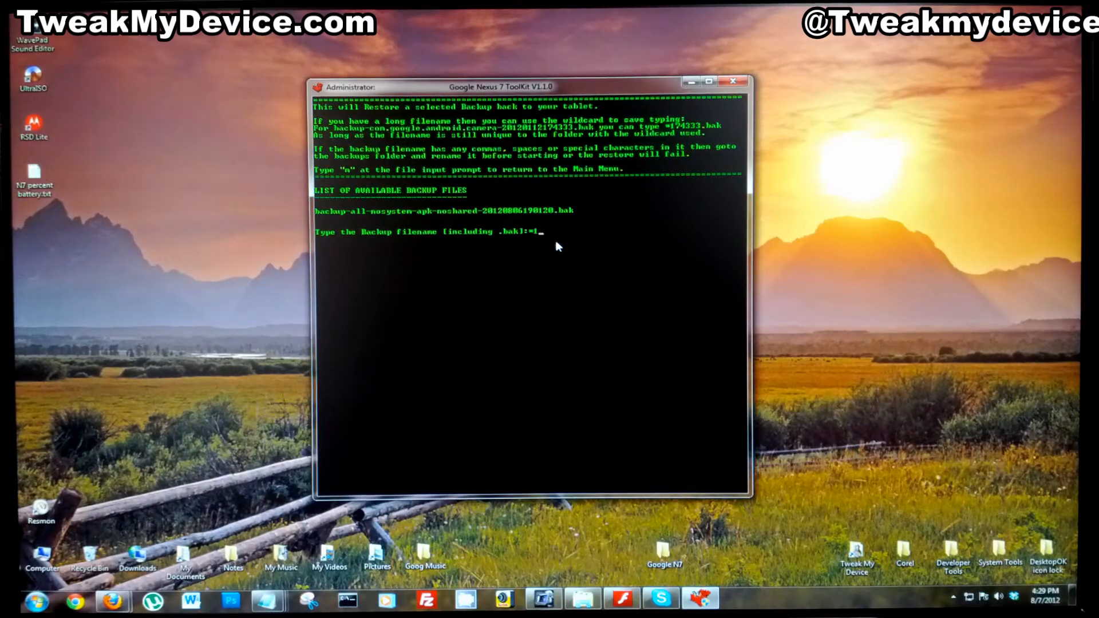
pyautogui.write('90120')
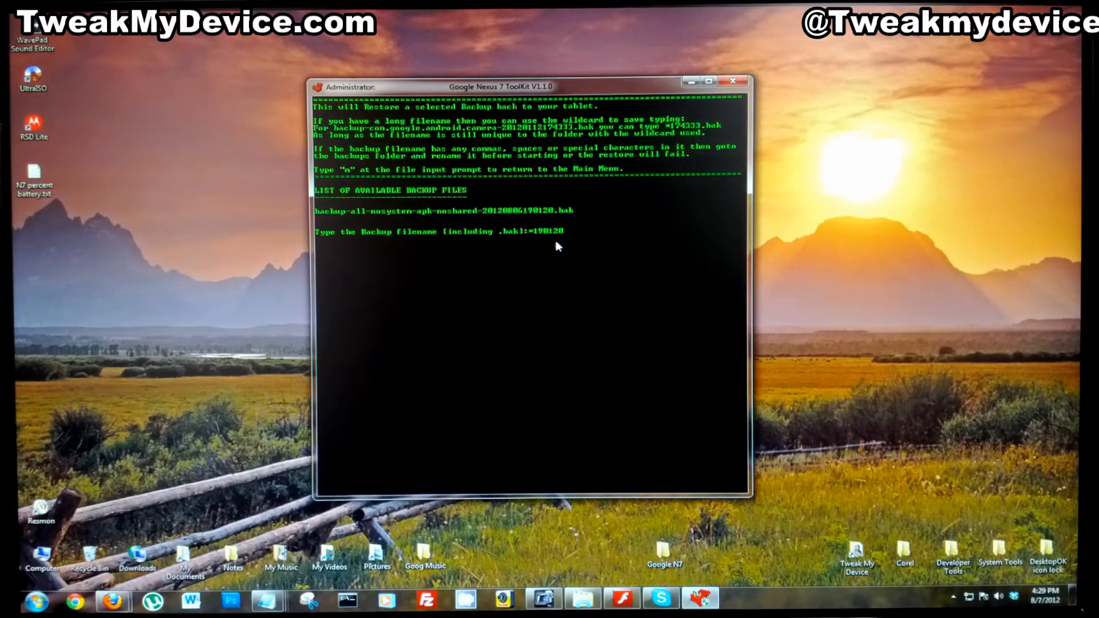
pyautogui.write('.bak')
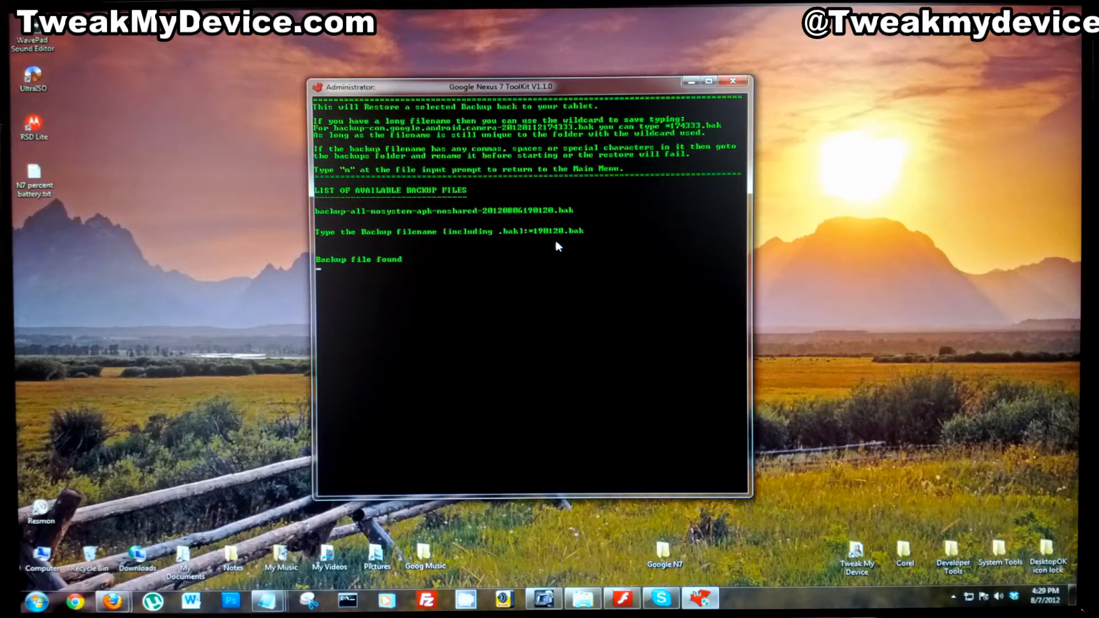
pyautogui.press('enter')
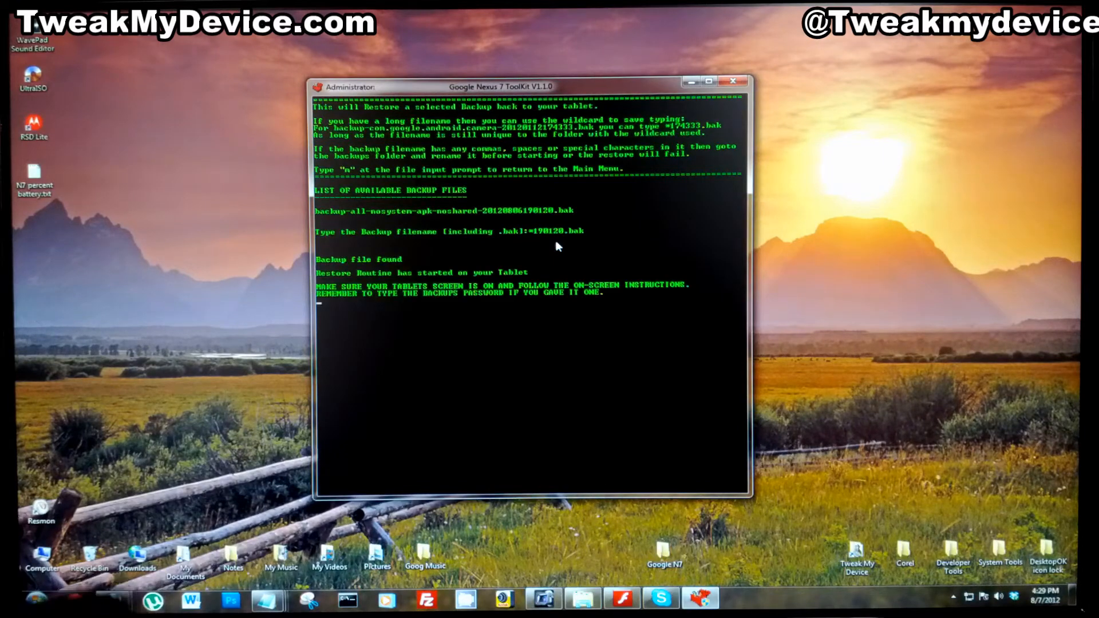